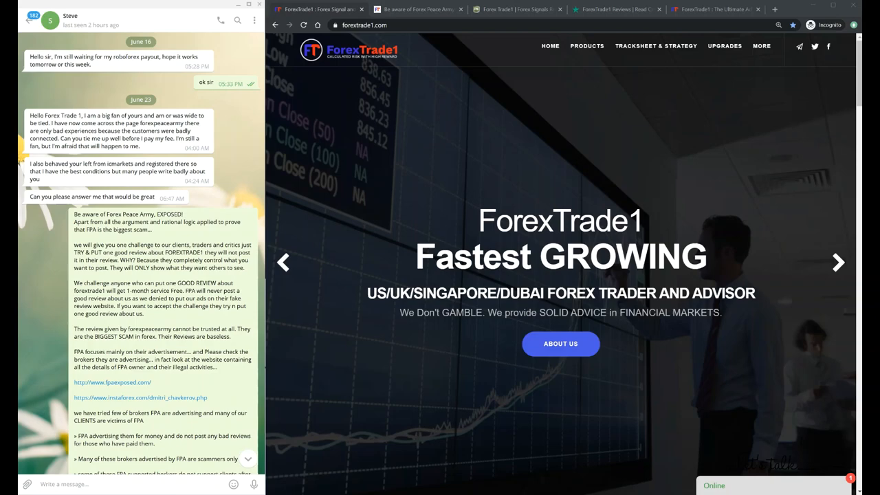
# Skim down the current page and back up before moving to the exposé article
pyautogui.scroll(-3)
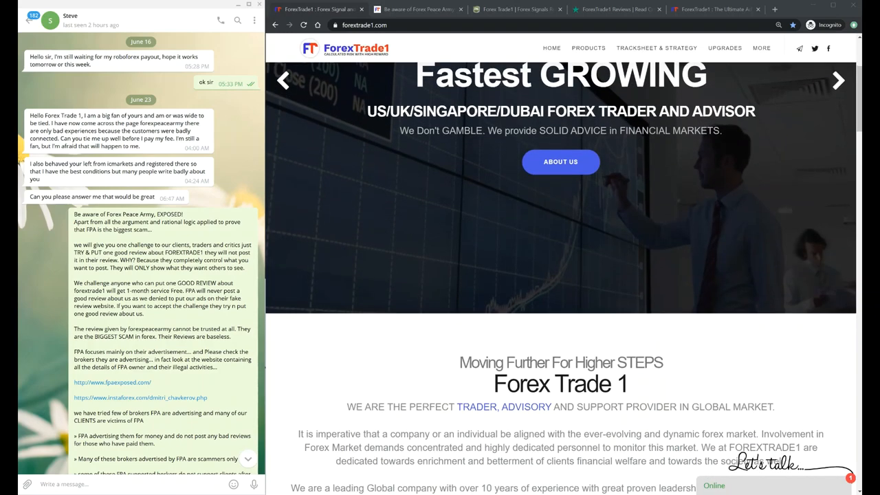
pyautogui.scroll(-3)
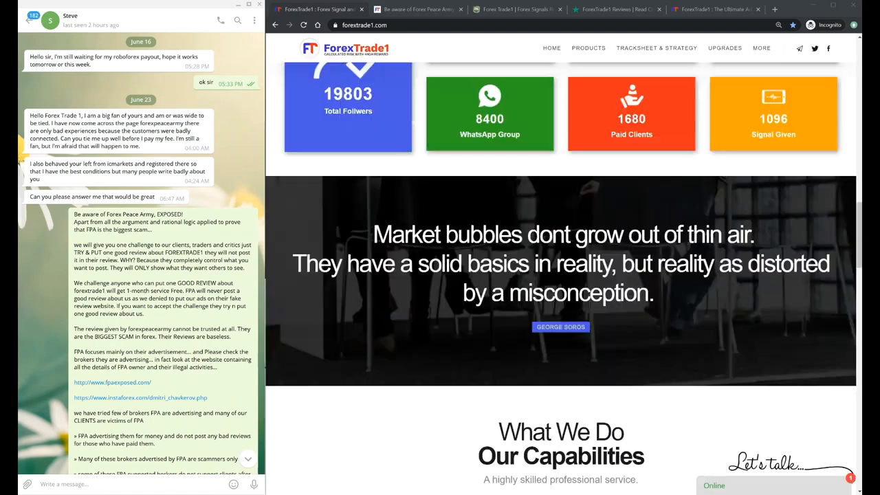
pyautogui.scroll(-3)
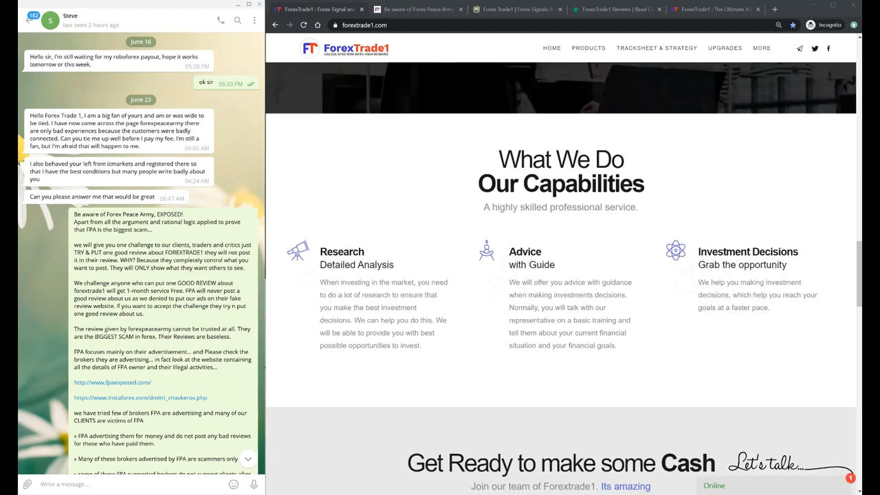
pyautogui.scroll(3)
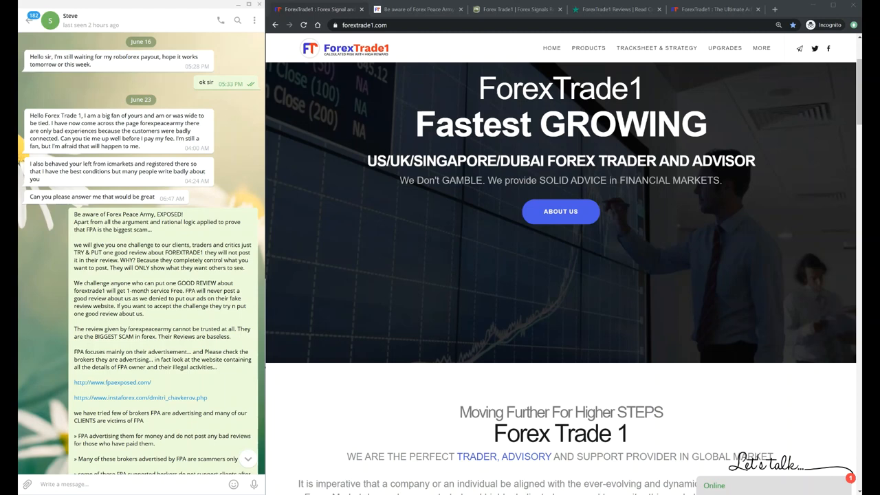
pyautogui.moveTo(561, 207)
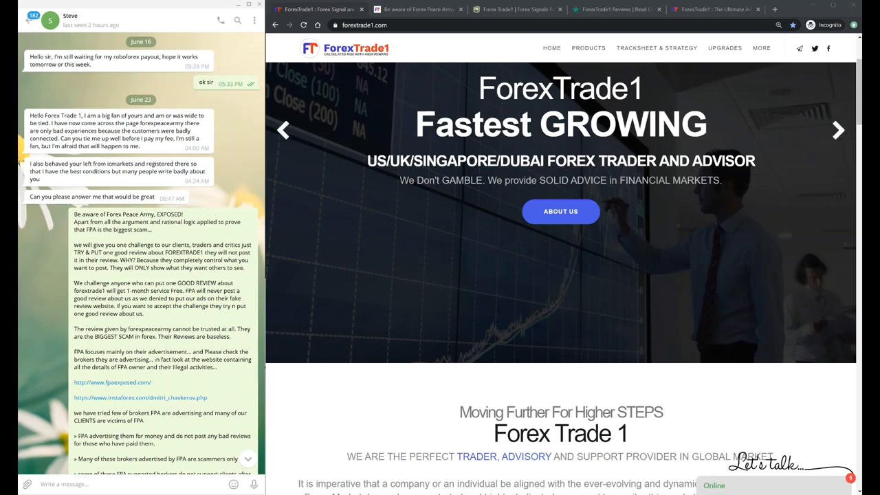
# Bring up the 'Be aware of Forex Peace Army, EXPOSED!' article and read down to its link list and embedded video
pyautogui.click(415, 8)
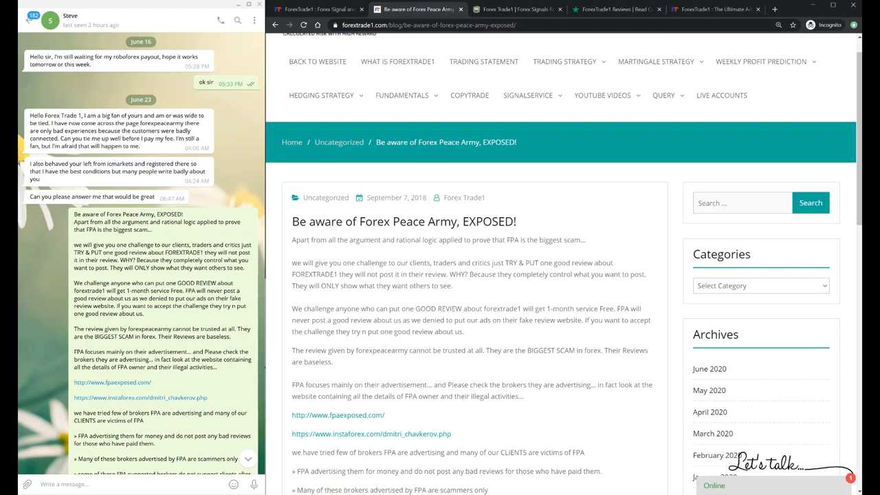
pyautogui.scroll(-3)
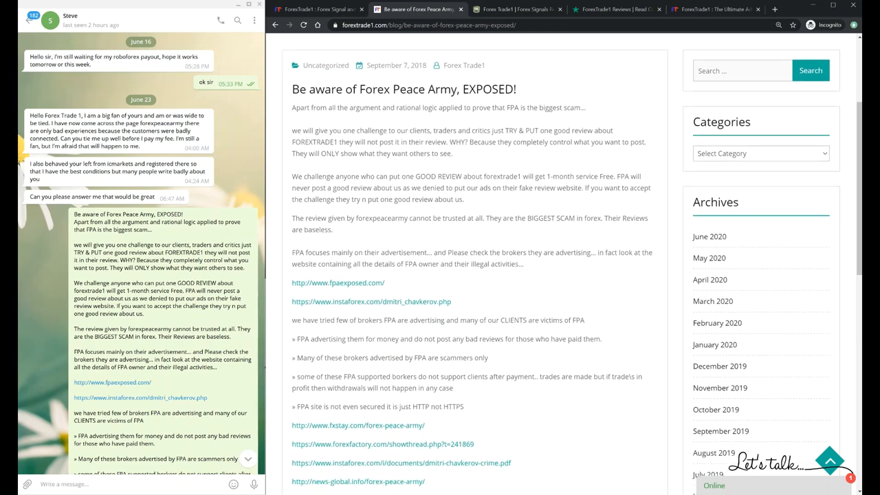
pyautogui.scroll(-3)
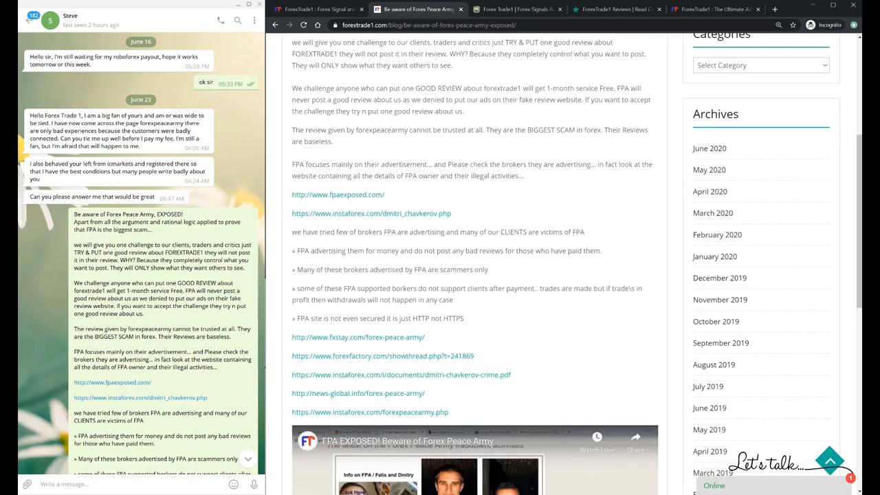
pyautogui.scroll(3)
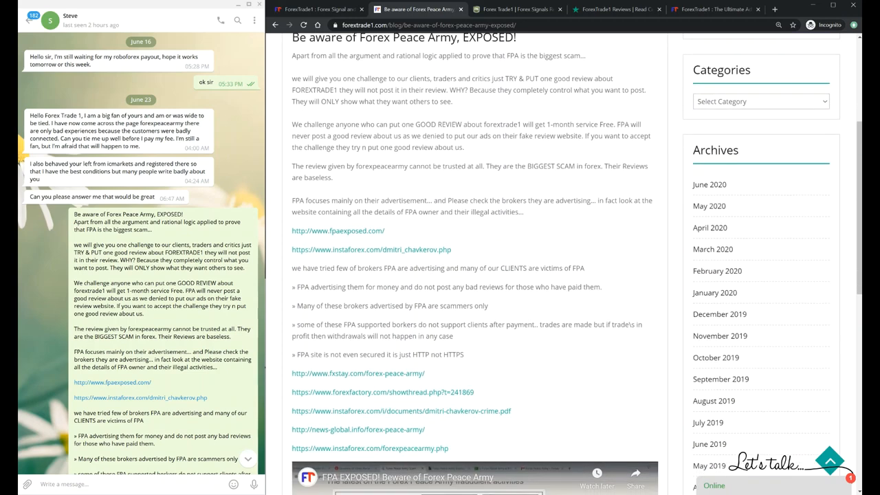
pyautogui.scroll(-3)
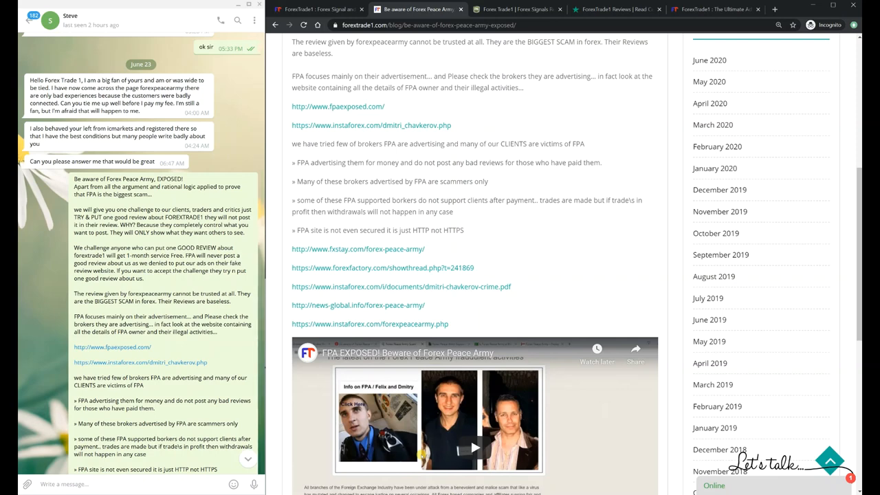
# Read down the Telegram chat through the company's FPA exposed message and its links
pyautogui.scroll(-3)
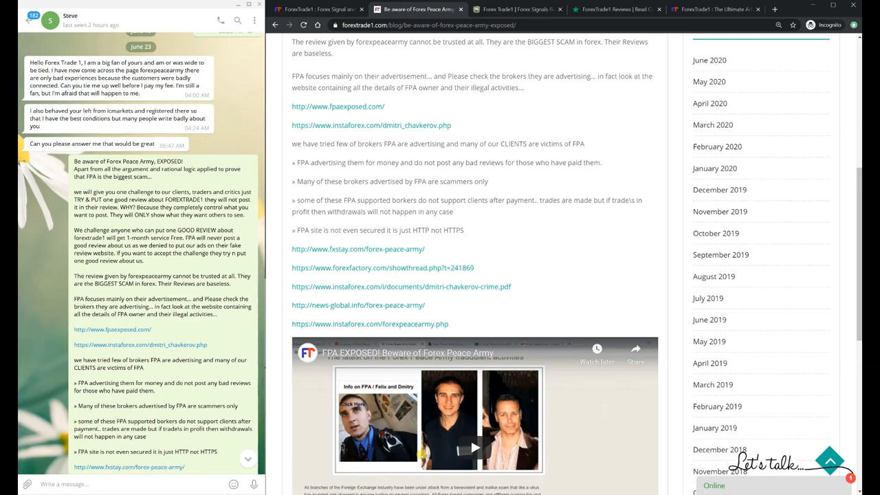
pyautogui.scroll(-3)
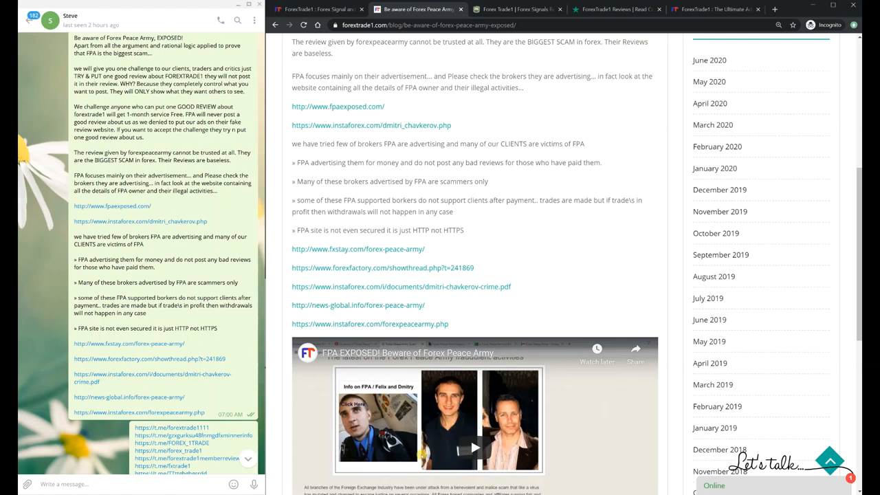
pyautogui.scroll(-3)
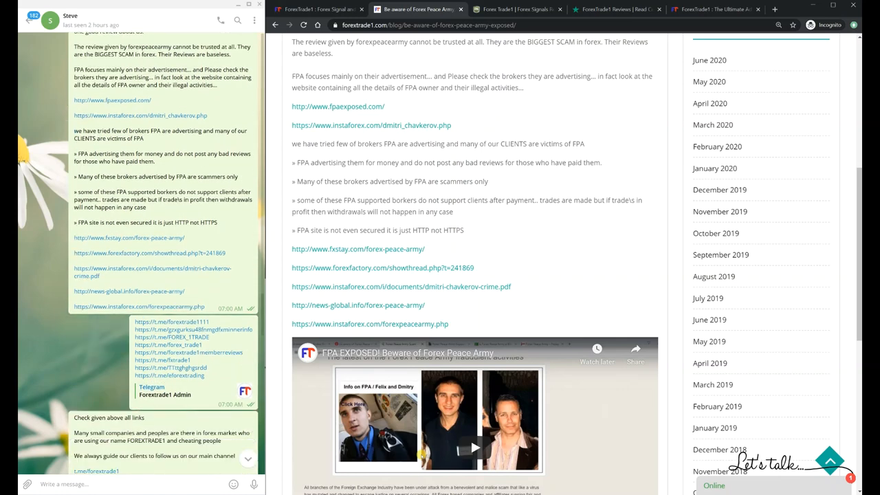
pyautogui.scroll(-3)
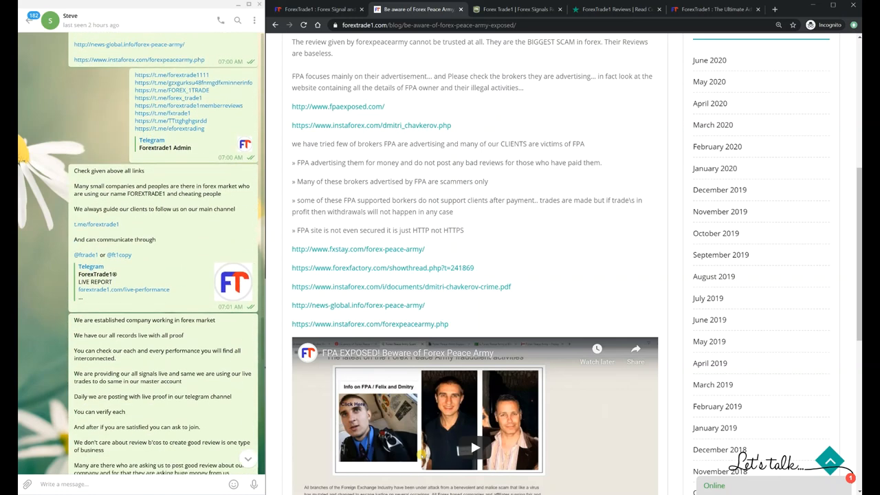
pyautogui.scroll(-3)
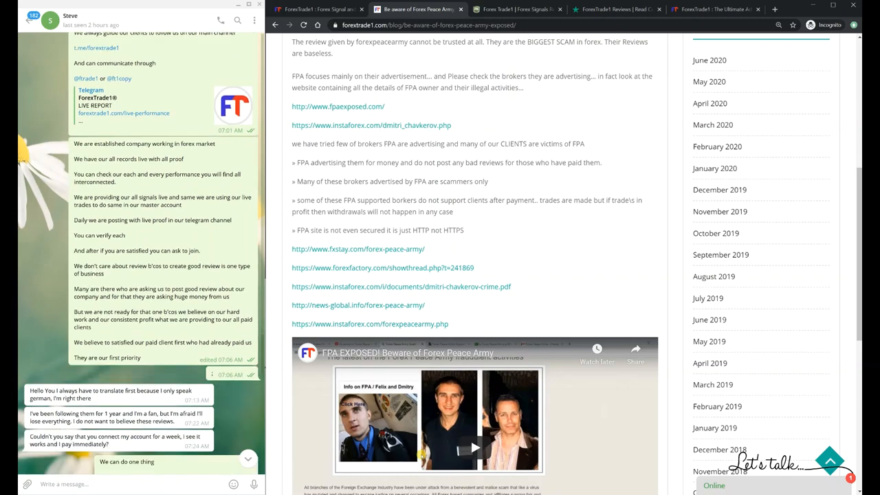
pyautogui.scroll(3)
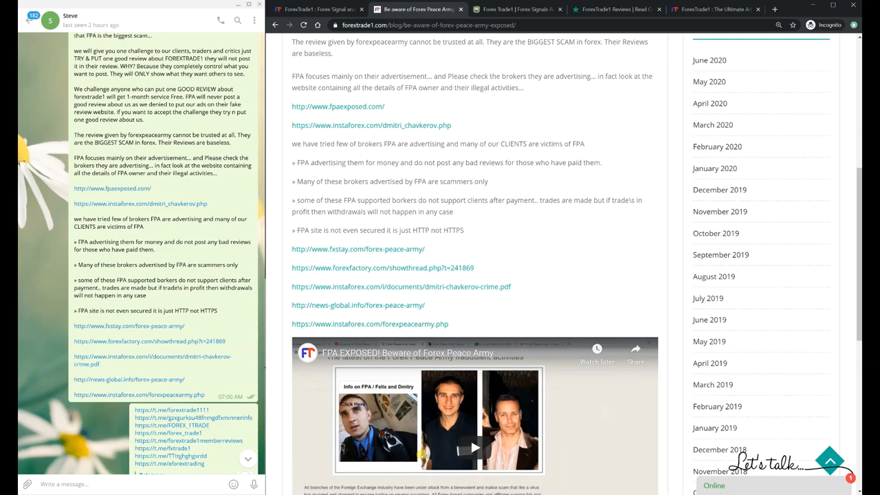
# Continue to the client's replies about copying trades, the review challenge and the first posted screenshot
pyautogui.scroll(-3)
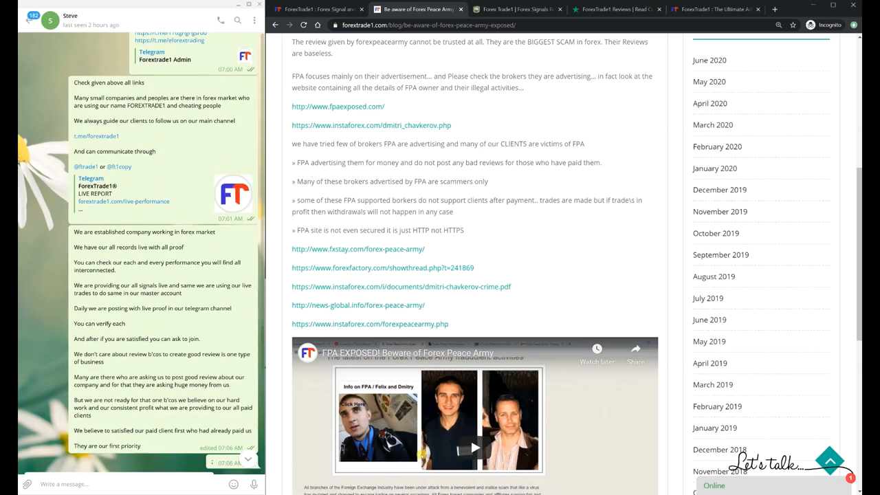
pyautogui.scroll(-3)
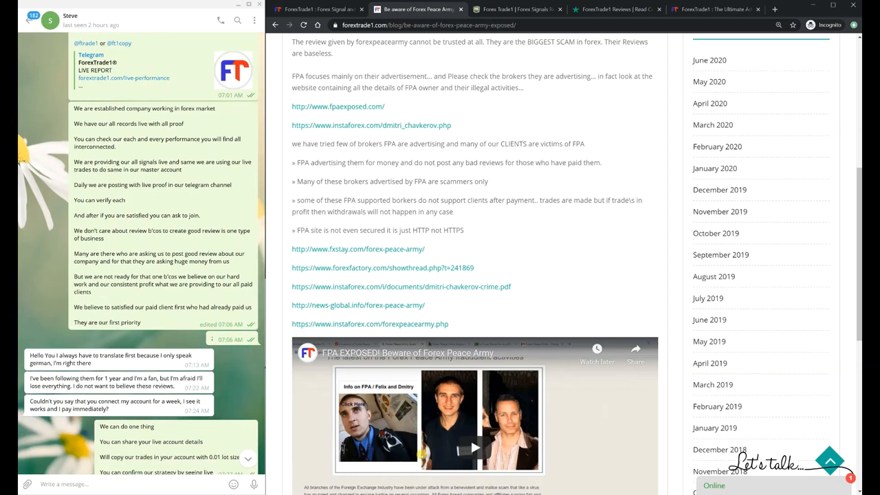
pyautogui.scroll(-3)
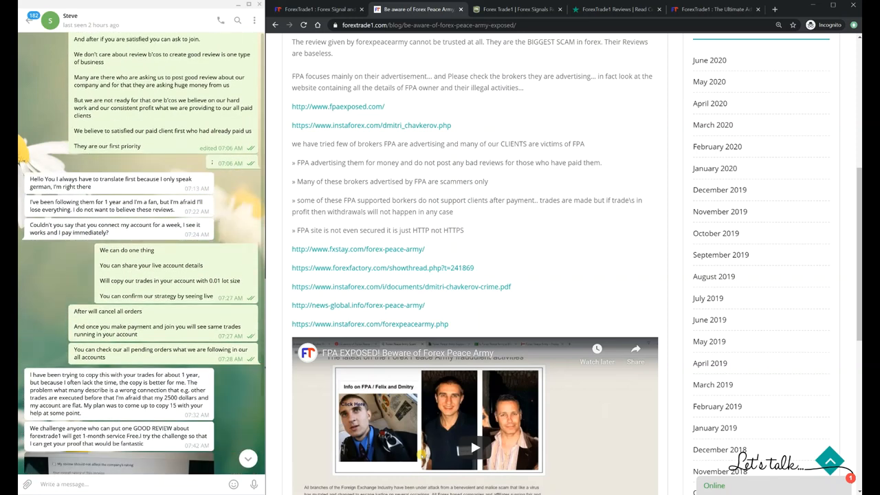
pyautogui.scroll(-3)
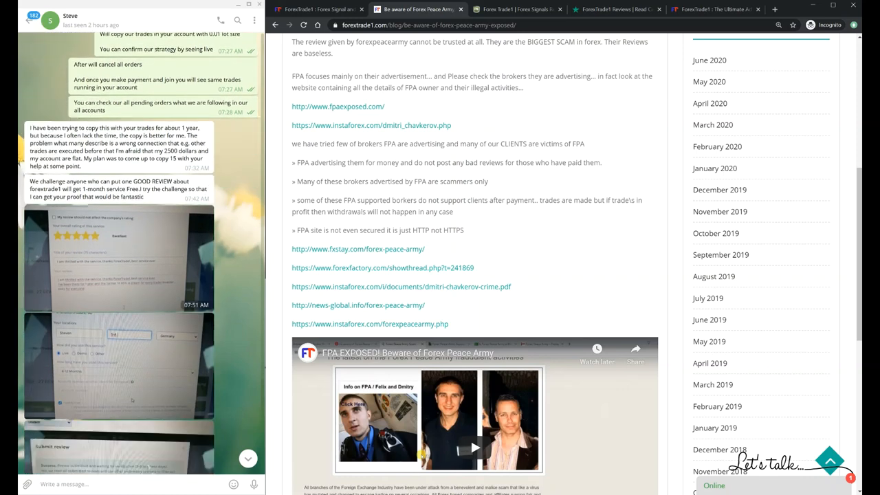
# Scroll through the client's review screenshots and positive-review message down to the June 26 exchange about review publishing
pyautogui.scroll(-3)
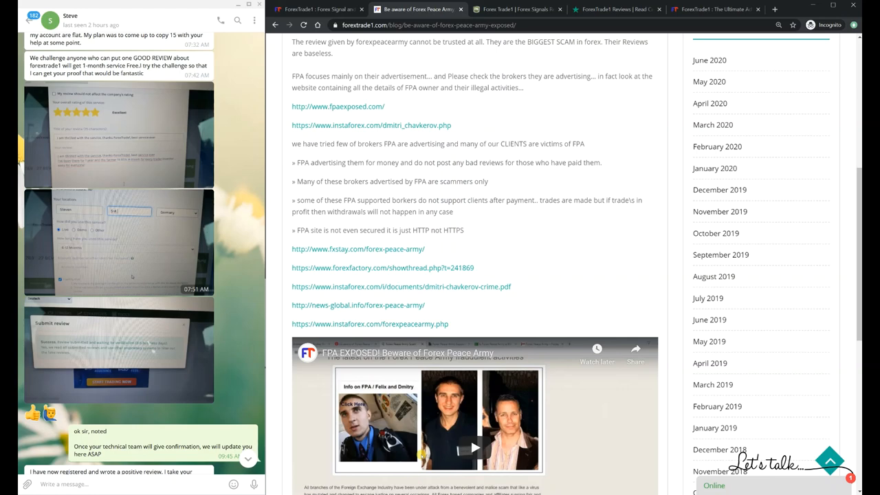
pyautogui.scroll(-3)
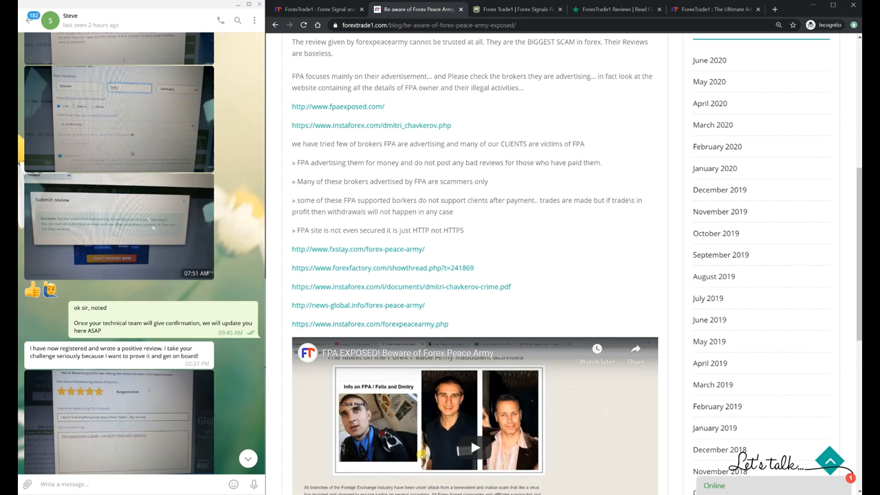
pyautogui.scroll(-3)
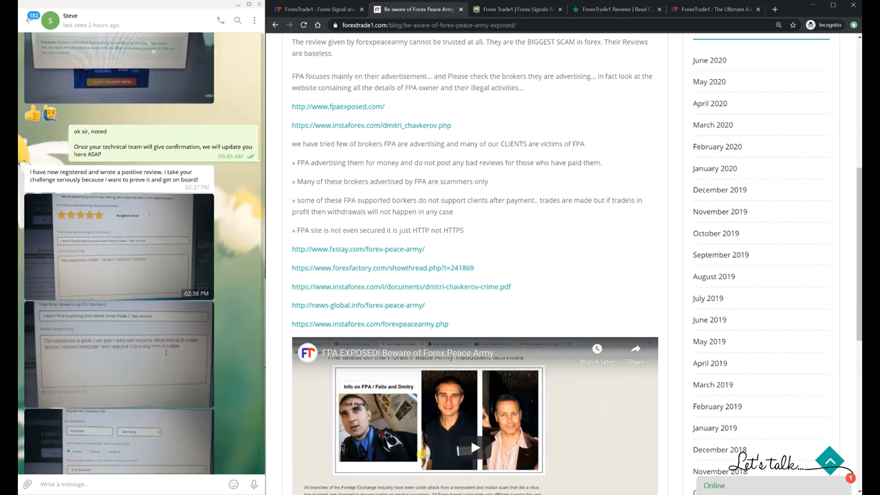
pyautogui.scroll(-3)
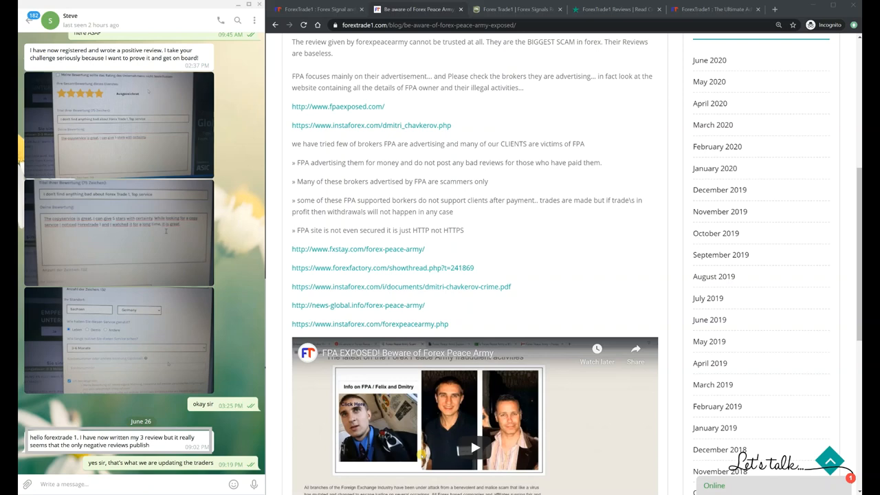
# Bring up the Forex Peace Army ForexTrade1.com review page and skim its first page of reviews
pyautogui.click(514, 8)
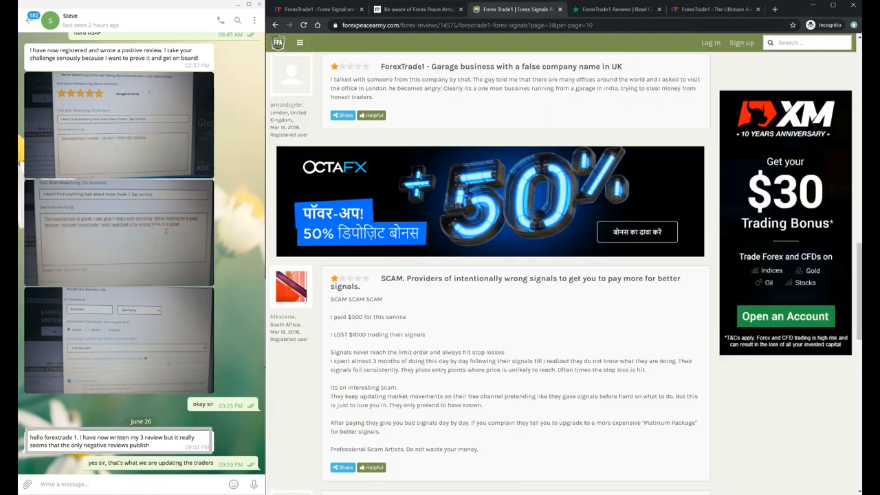
pyautogui.scroll(-3)
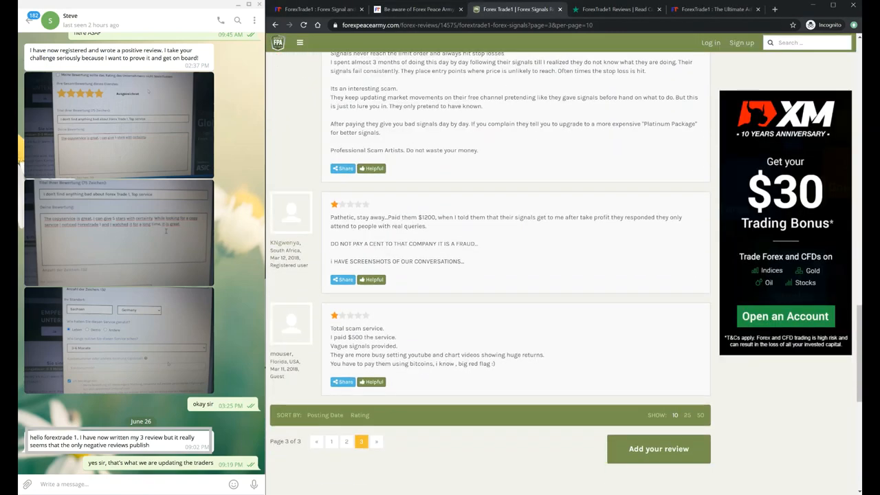
pyautogui.scroll(3)
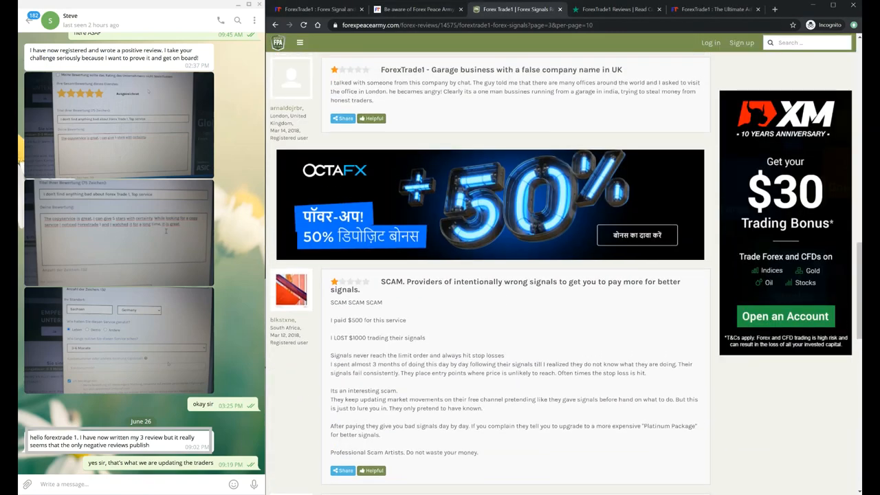
pyautogui.scroll(3)
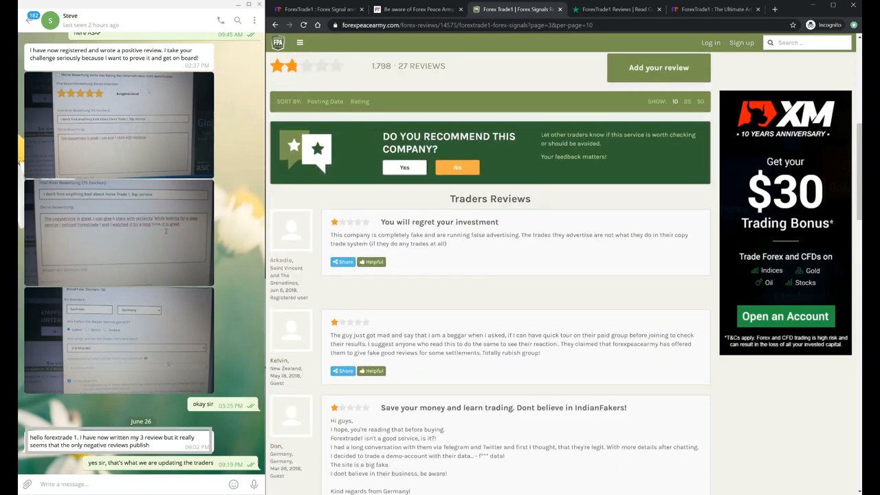
pyautogui.scroll(-3)
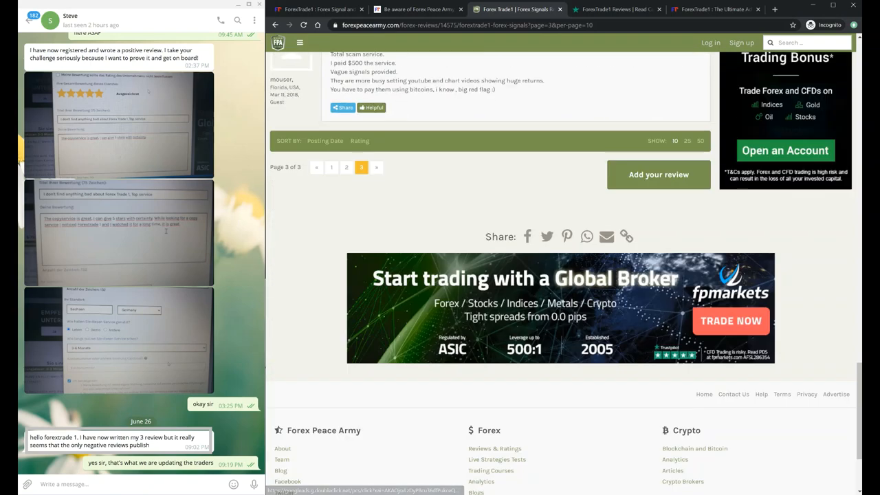
# Go to page 2 of the trader reviews, read through them and return toward the top summary
pyautogui.click(347, 168)
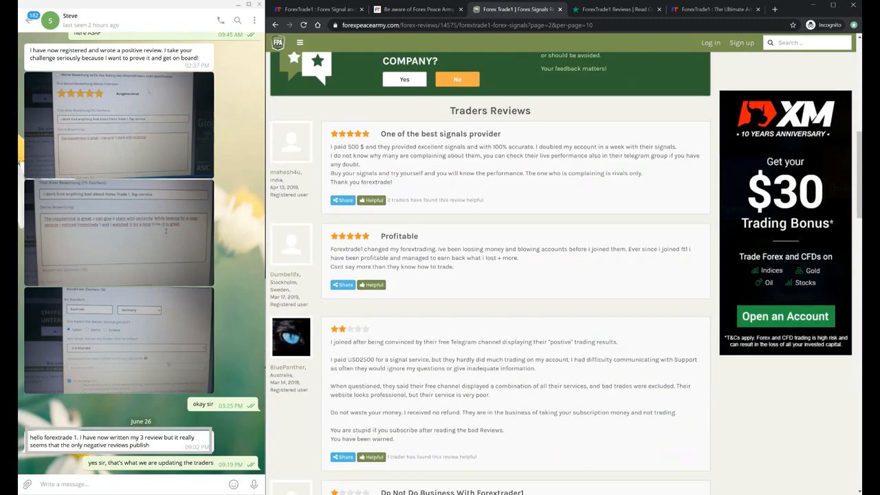
pyautogui.scroll(-3)
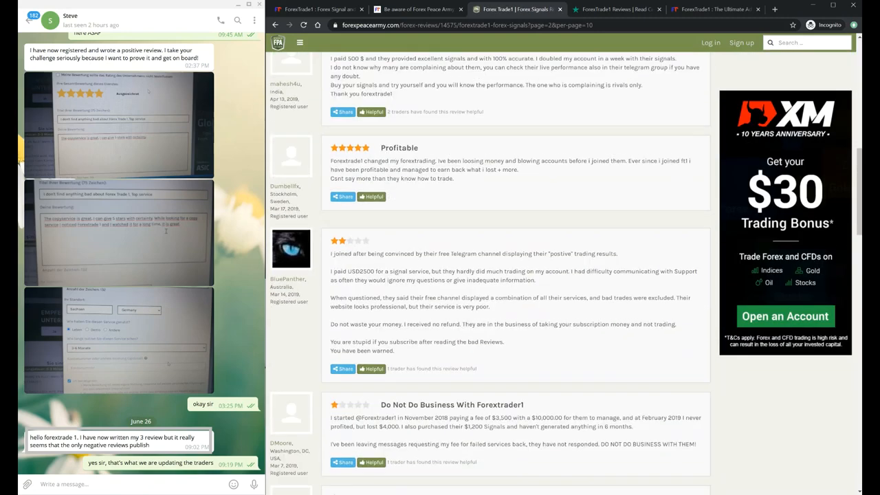
pyautogui.scroll(-3)
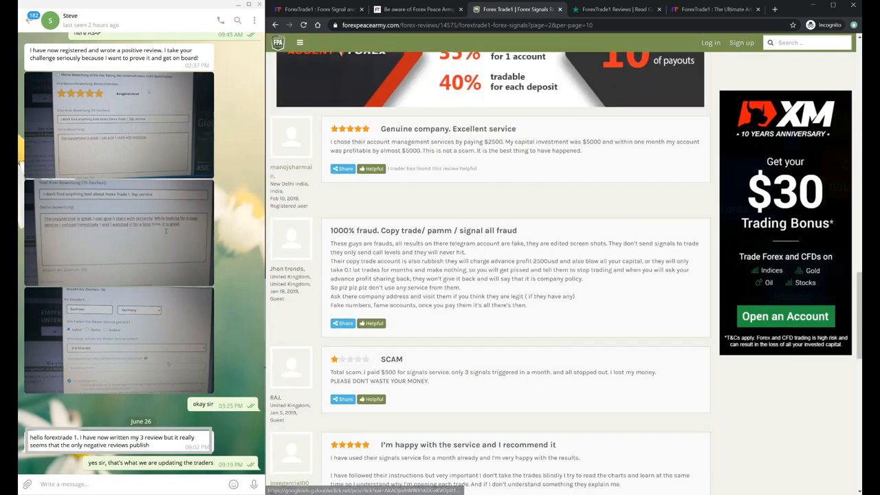
pyautogui.scroll(-3)
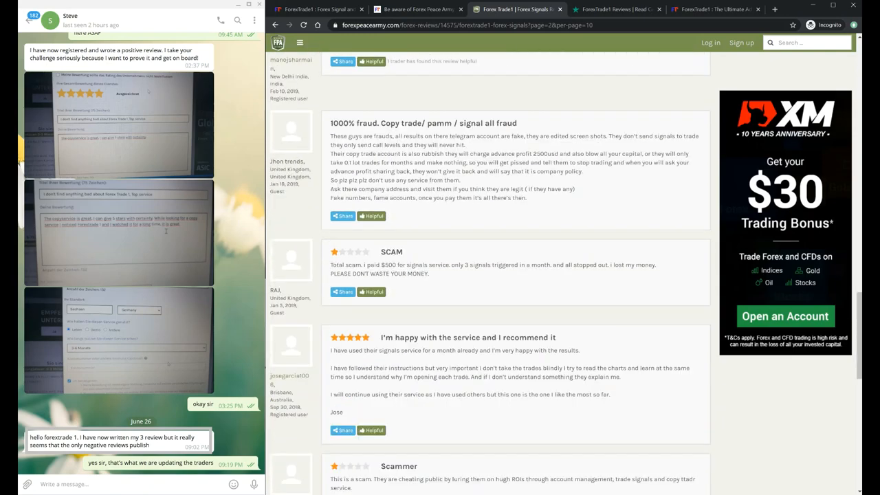
pyautogui.scroll(3)
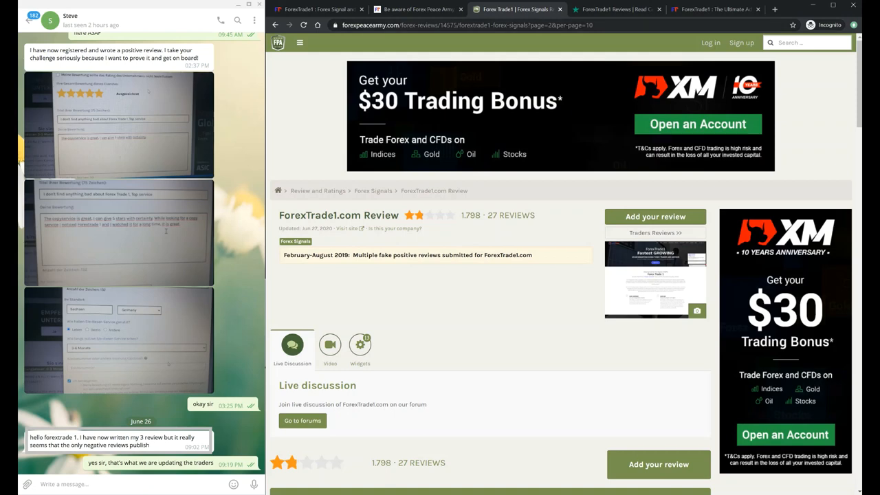
pyautogui.moveTo(616, 8)
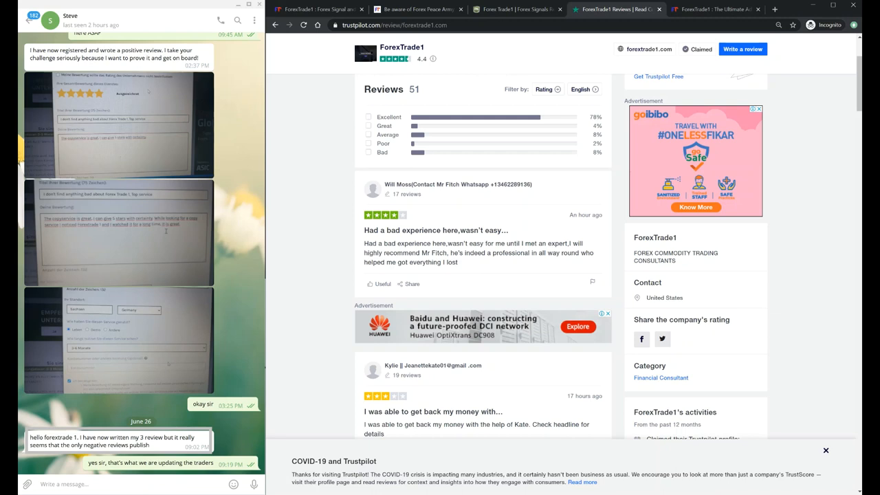
# Scroll through ForexTrade1's Trustpilot reviews to the read-more link and back up to the 4.4 rating, 51-review summary
pyautogui.scroll(-3)
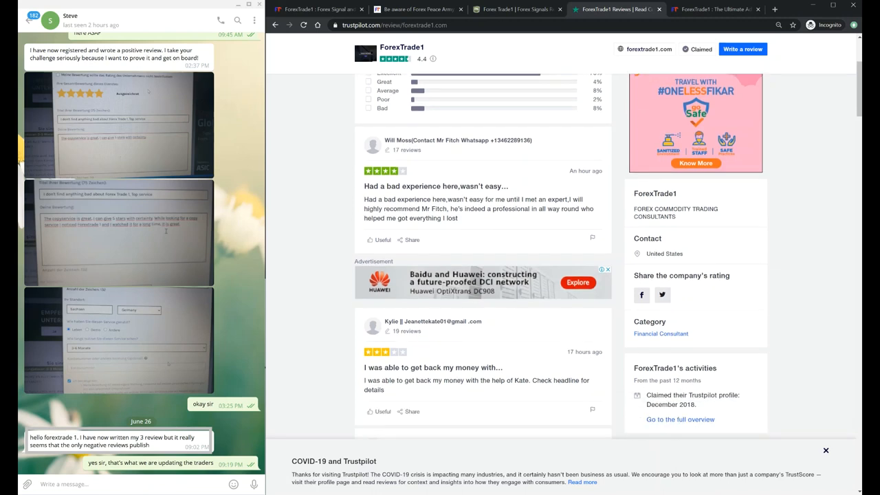
pyautogui.scroll(-3)
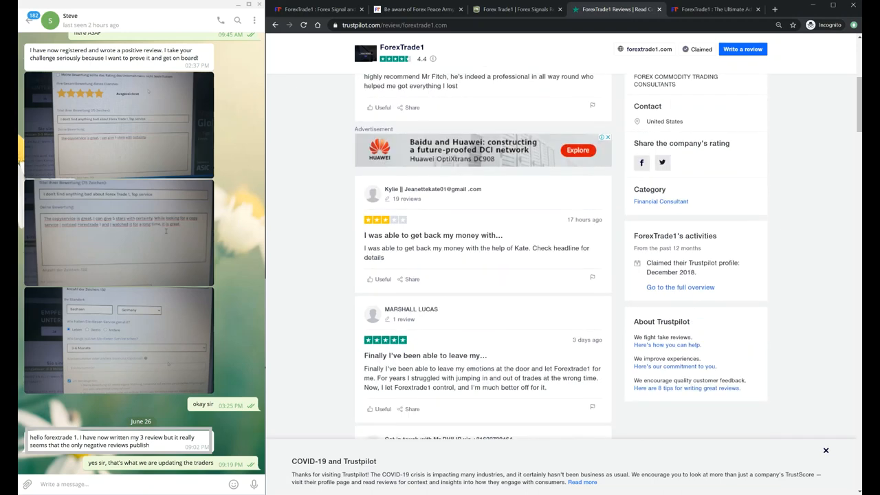
pyautogui.scroll(-3)
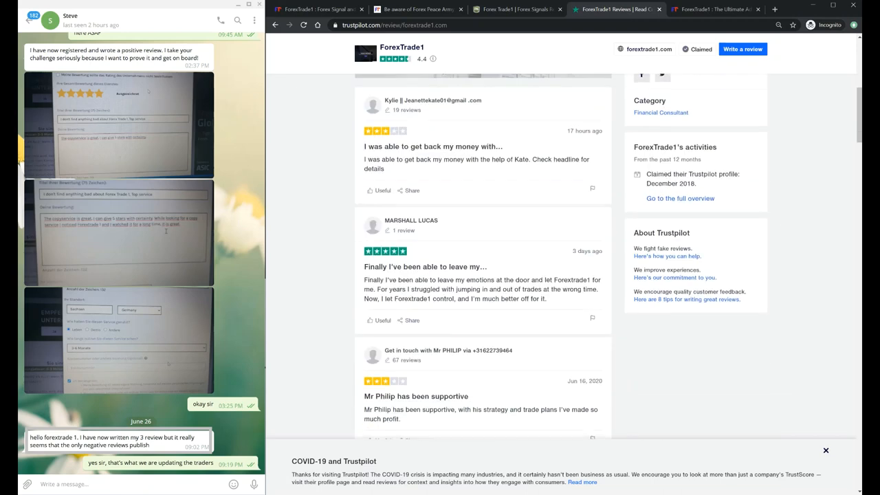
pyautogui.scroll(-3)
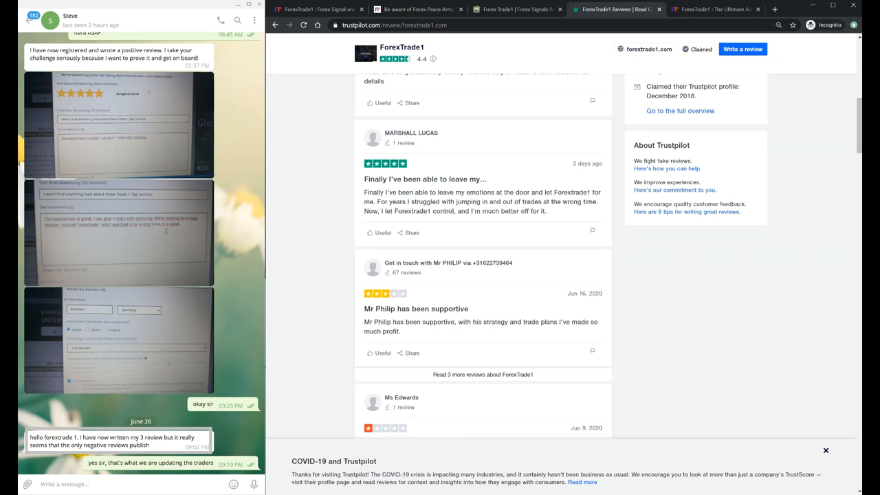
pyautogui.scroll(3)
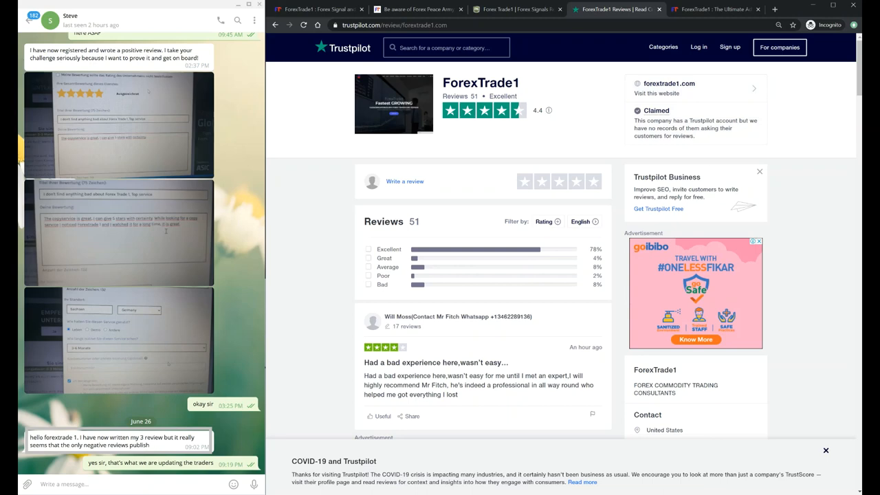
pyautogui.moveTo(695, 88)
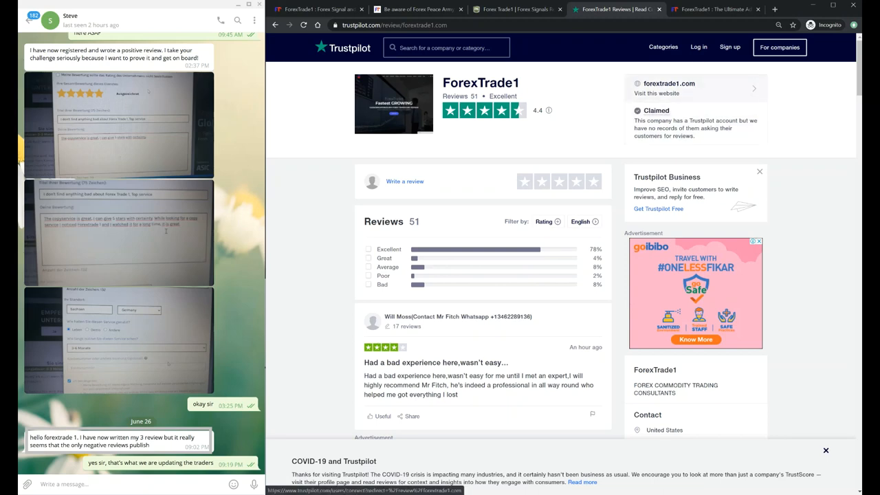
# Bring up ForexTrade1's Tracksheet & Strategy page and view its live performance section at the top
pyautogui.click(715, 9)
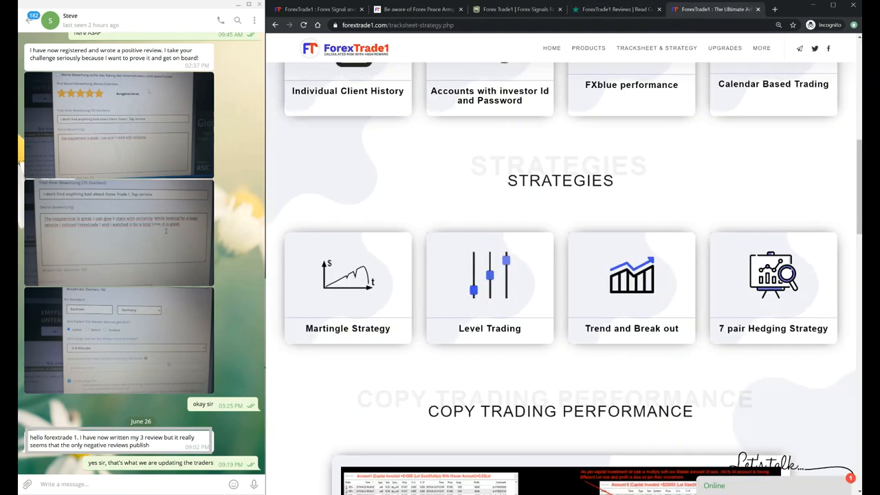
pyautogui.scroll(3)
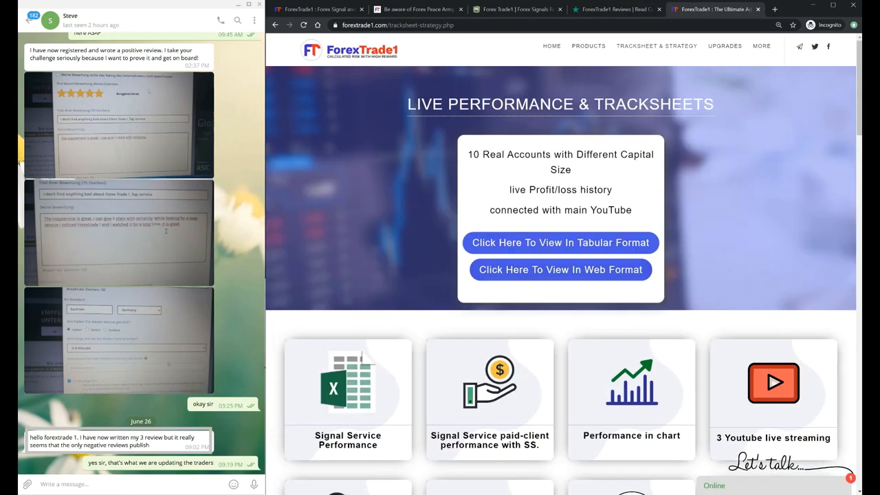
pyautogui.scroll(-3)
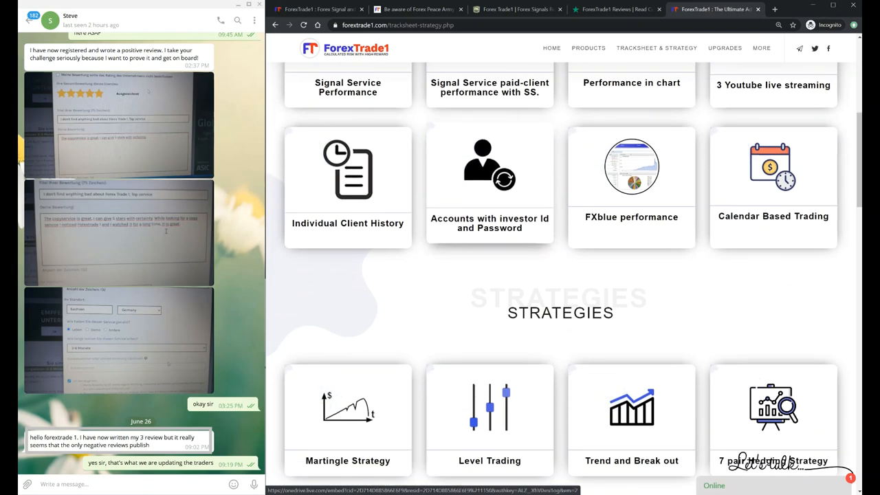
pyautogui.scroll(3)
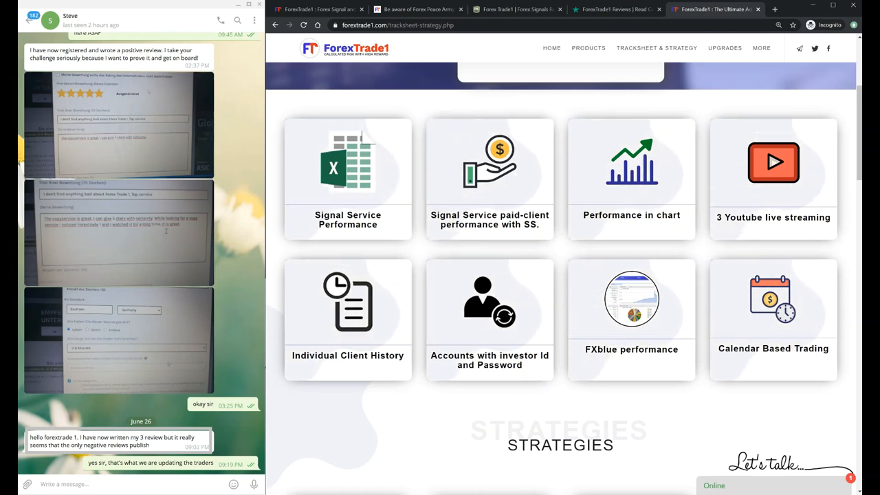
# Browse down through the strategies, copy trading performance and Twitter feed sections
pyautogui.scroll(-3)
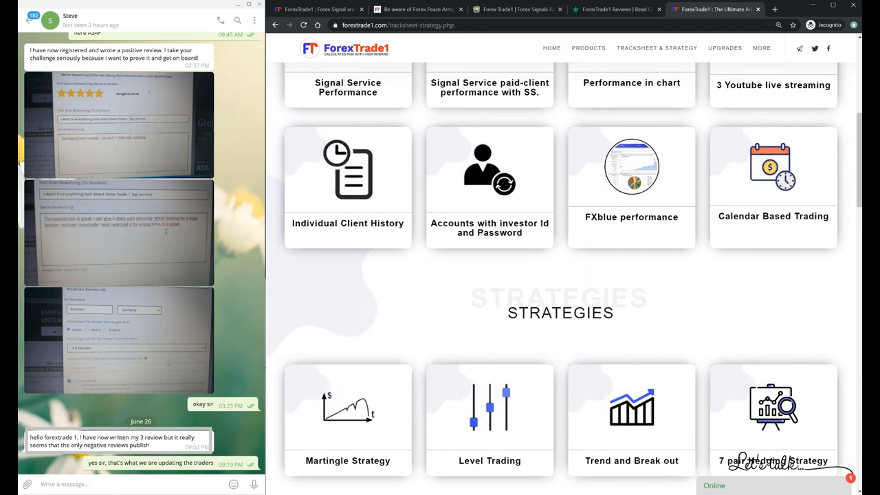
pyautogui.scroll(-3)
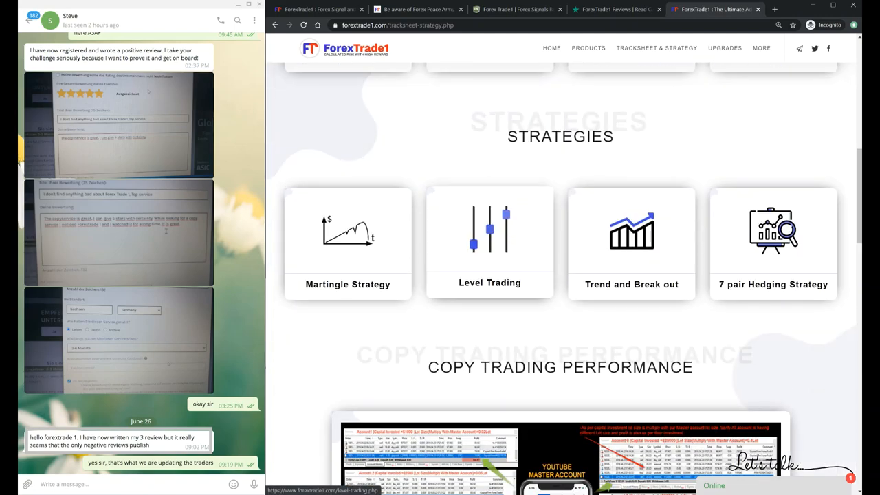
pyautogui.scroll(-3)
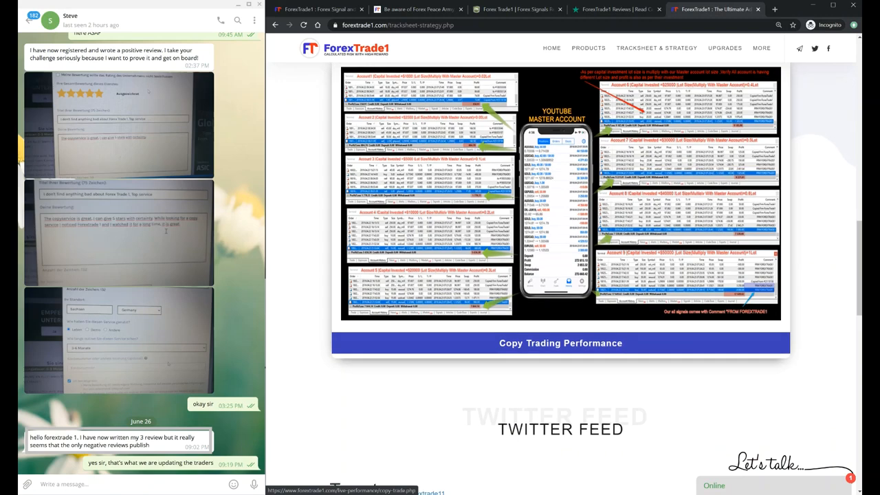
pyautogui.scroll(-3)
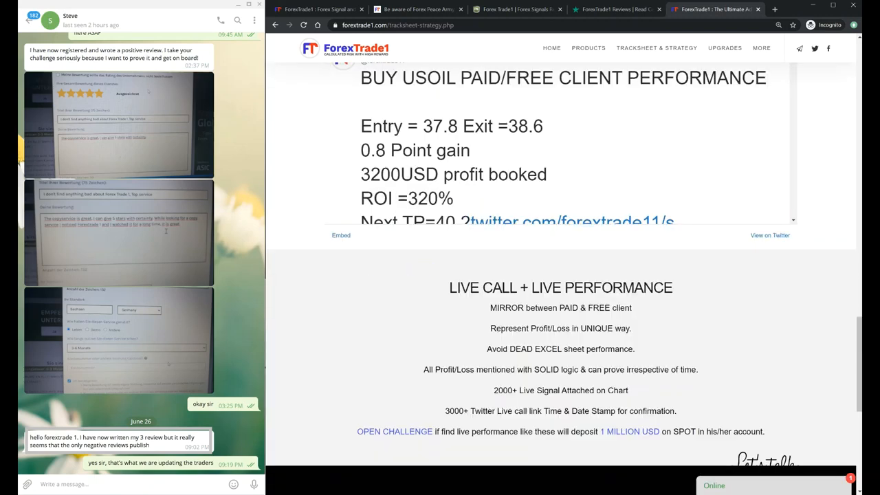
pyautogui.scroll(3)
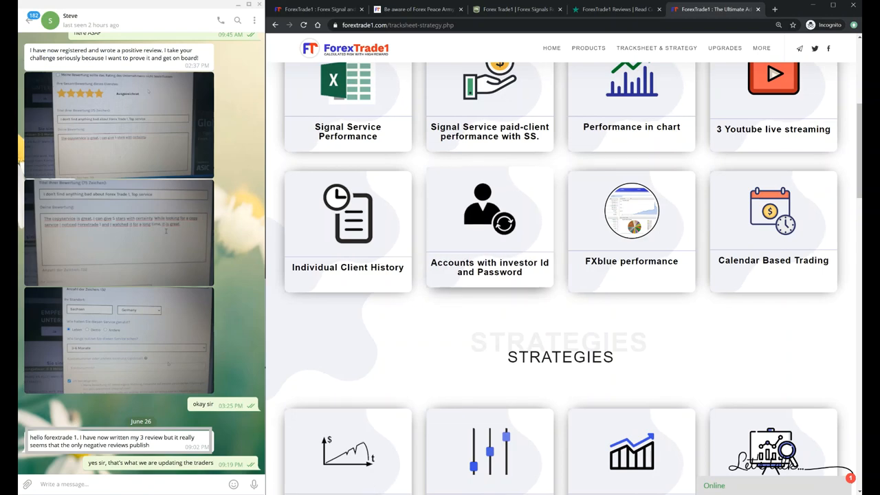
pyautogui.scroll(-3)
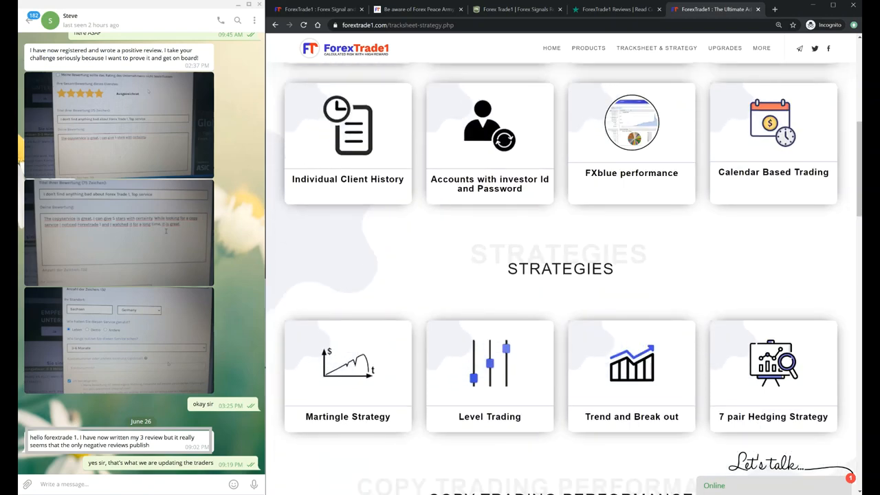
pyautogui.scroll(-3)
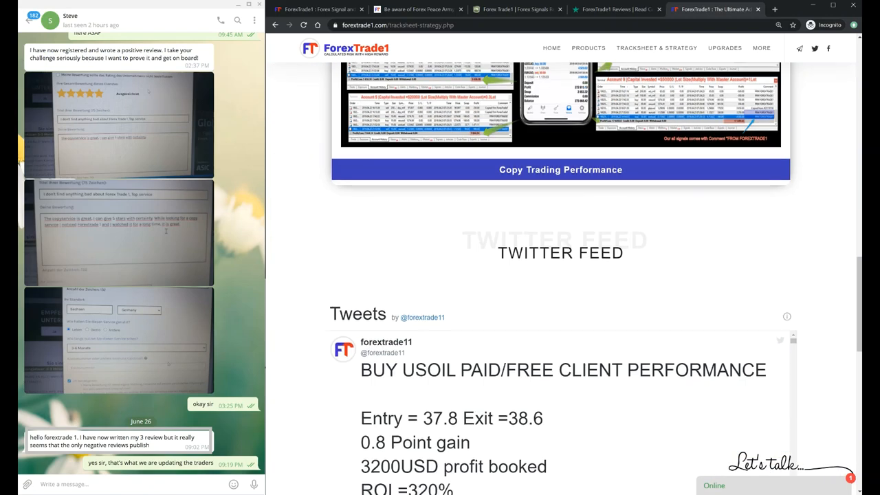